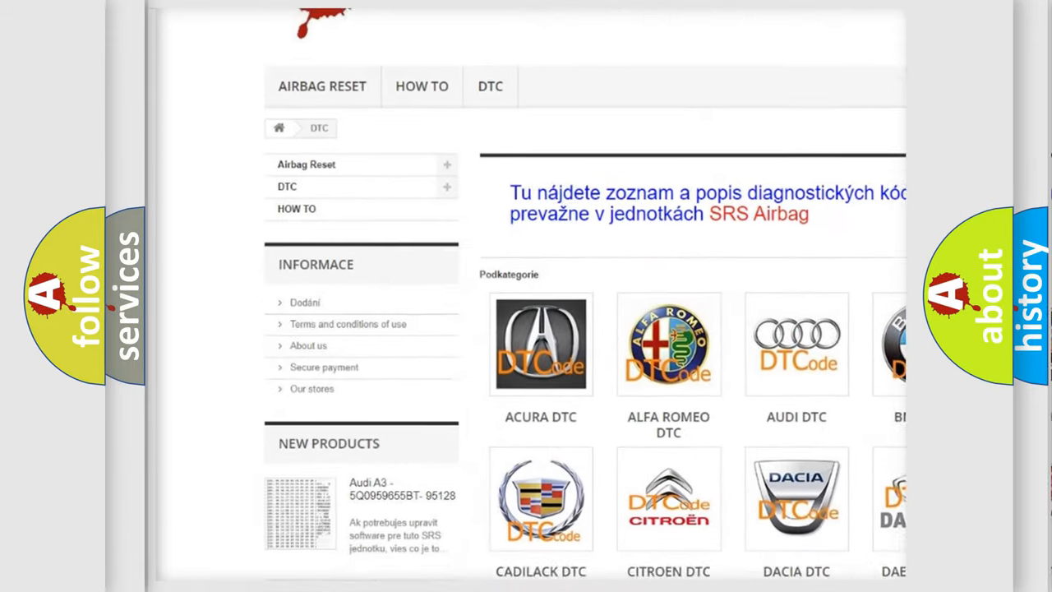
scroll(down, 3)
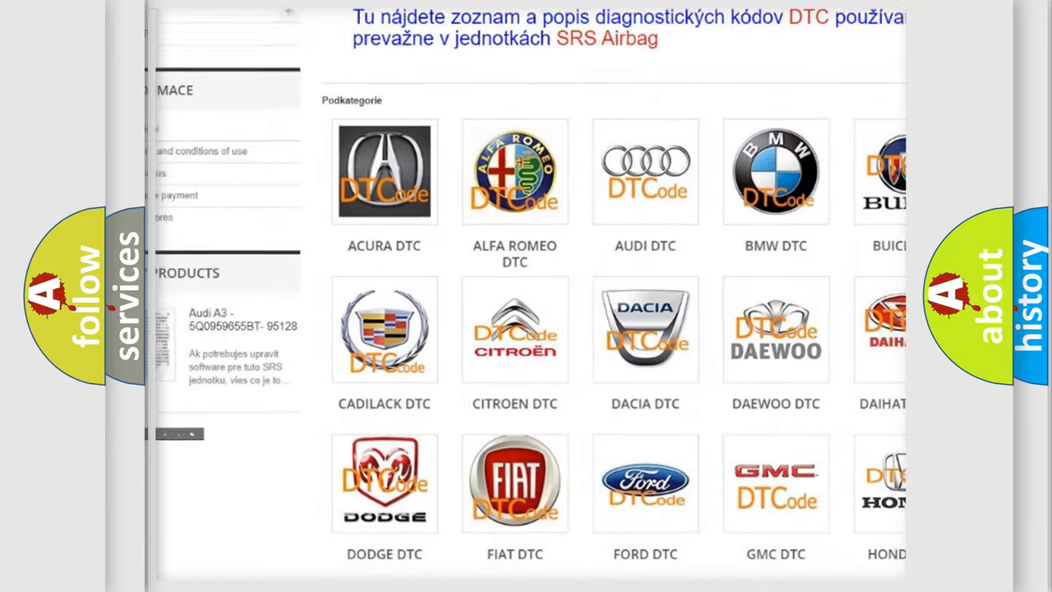